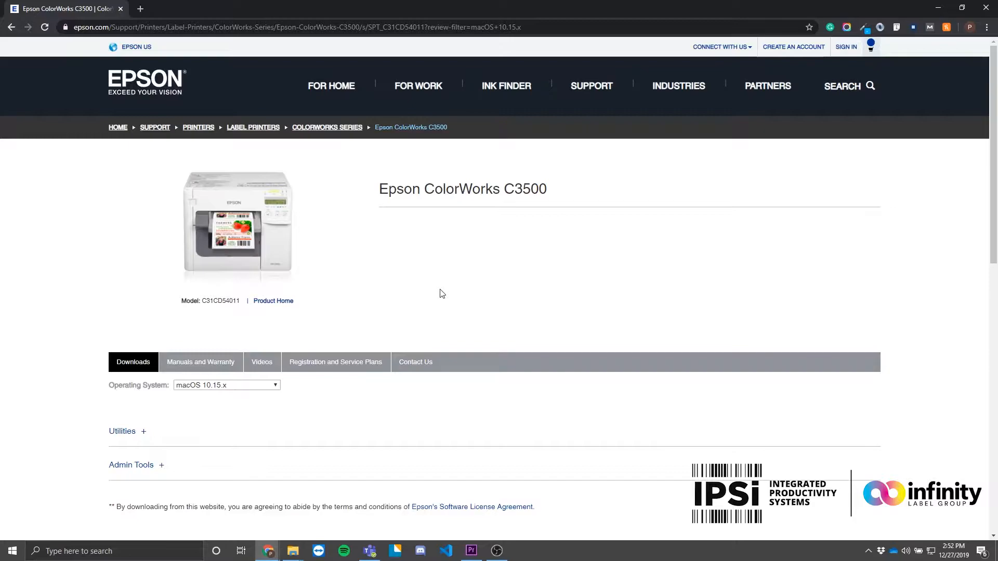
{"action": "mouse_move", "coordinate": [302, 387]}
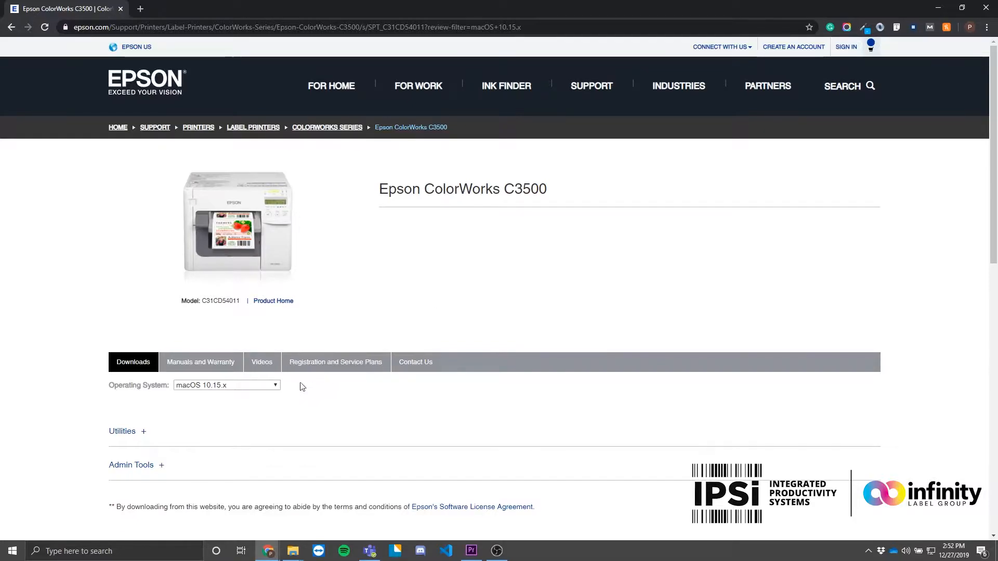
- Change the C3500 downloads operating system filter to Windows 10 64-bit
{"action": "left_click", "coordinate": [225, 385]}
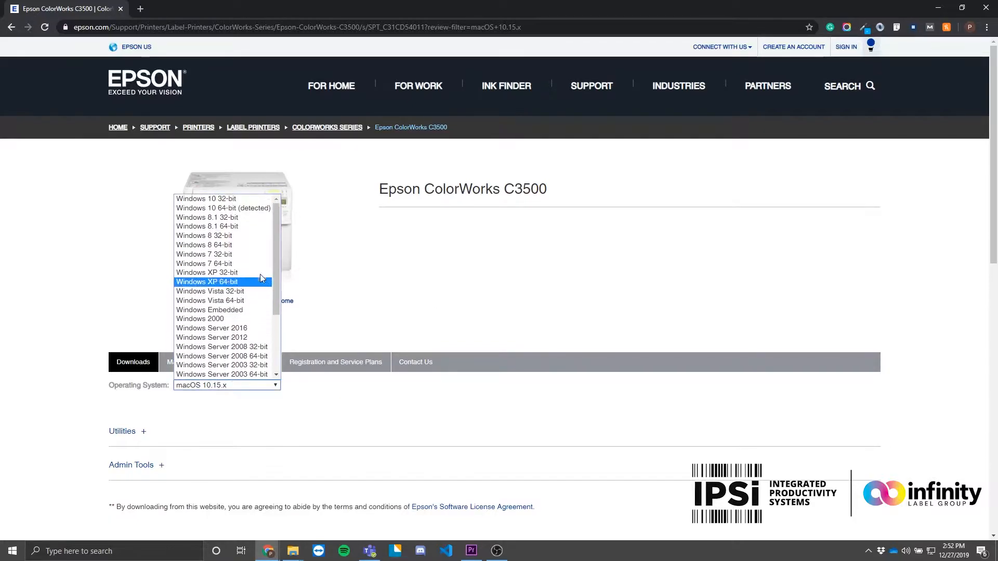
{"action": "left_click", "coordinate": [222, 208]}
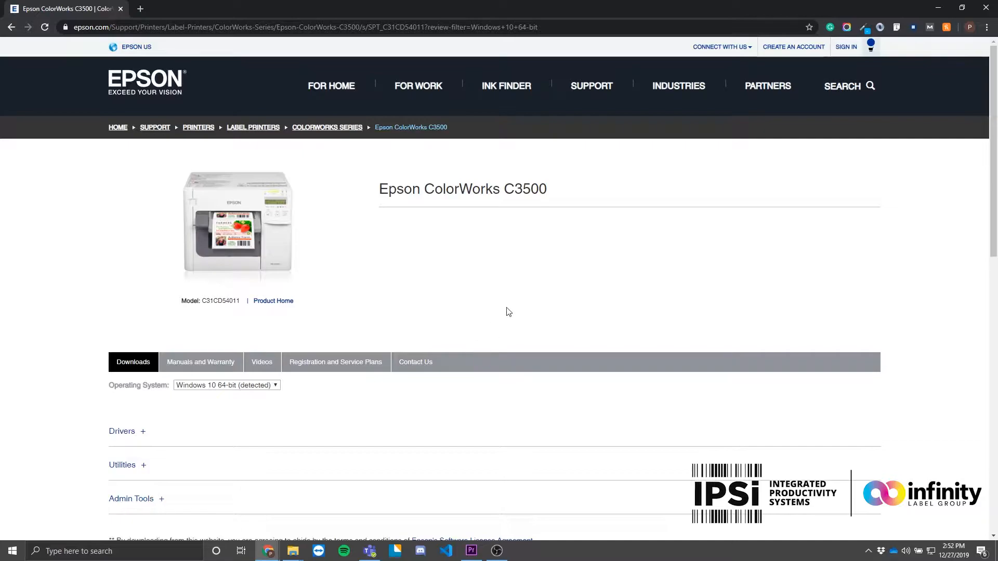
- Expand Drivers and download Printer Driver v2.4.0.0 (TMC3500_x64_2400.exe)
{"action": "scroll", "scroll_direction": "down", "scroll_amount": 3}
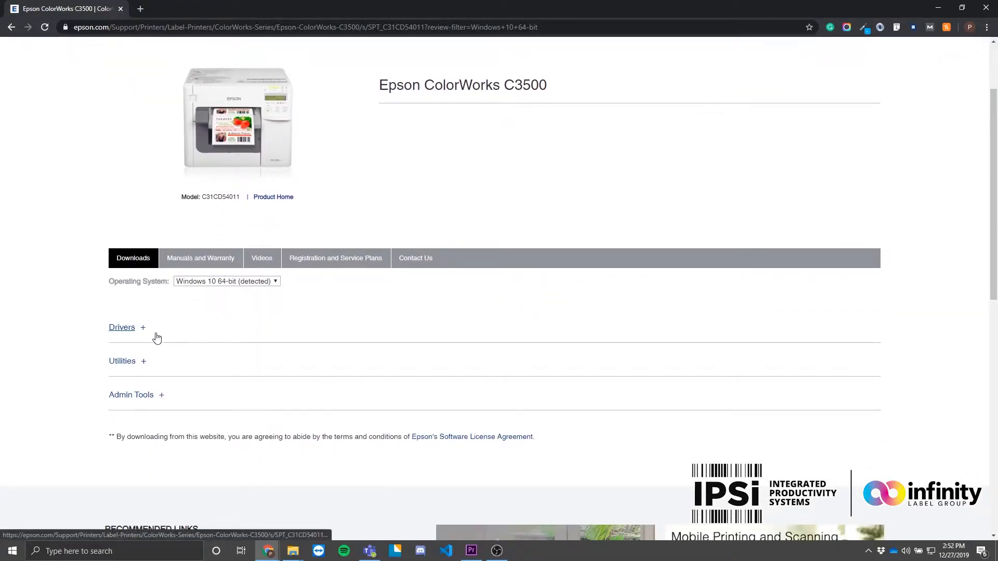
{"action": "left_click", "coordinate": [122, 327]}
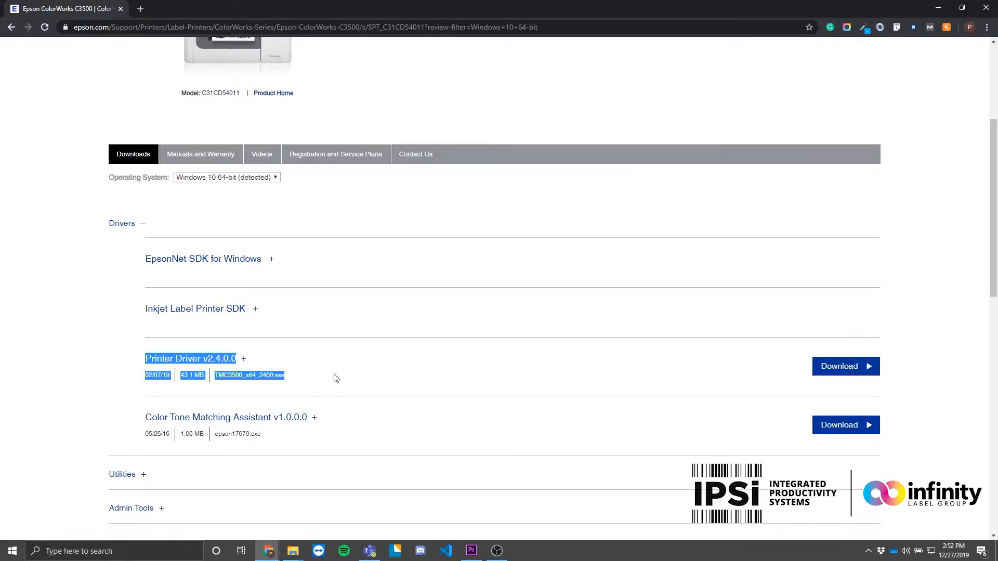
{"action": "mouse_move", "coordinate": [845, 366]}
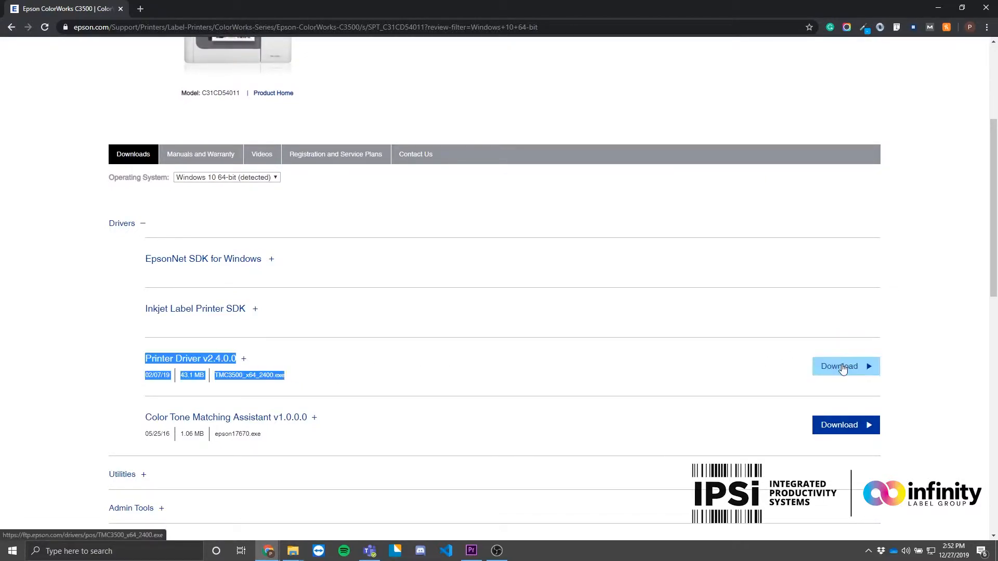
{"action": "left_click", "coordinate": [839, 366]}
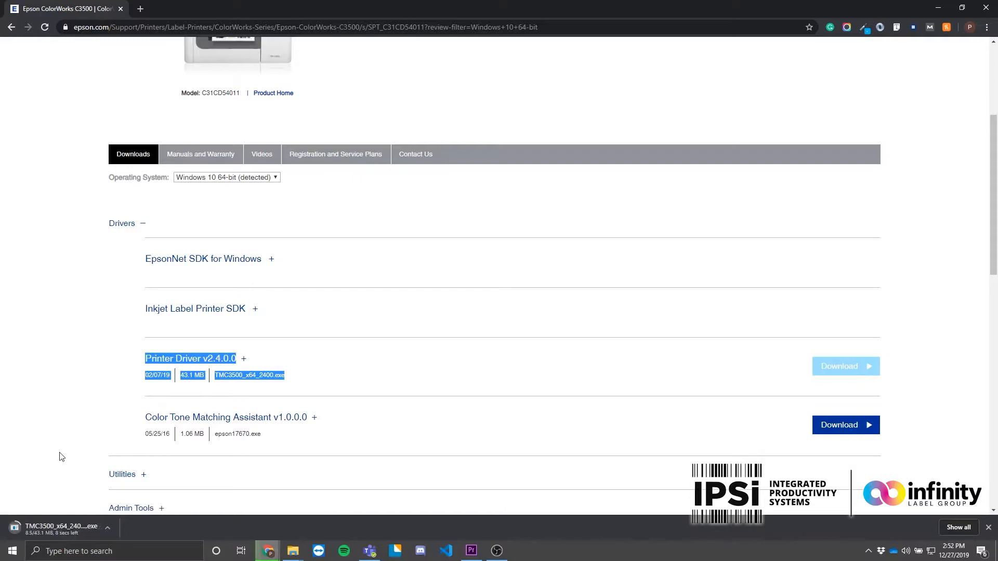
{"action": "mouse_move", "coordinate": [71, 442]}
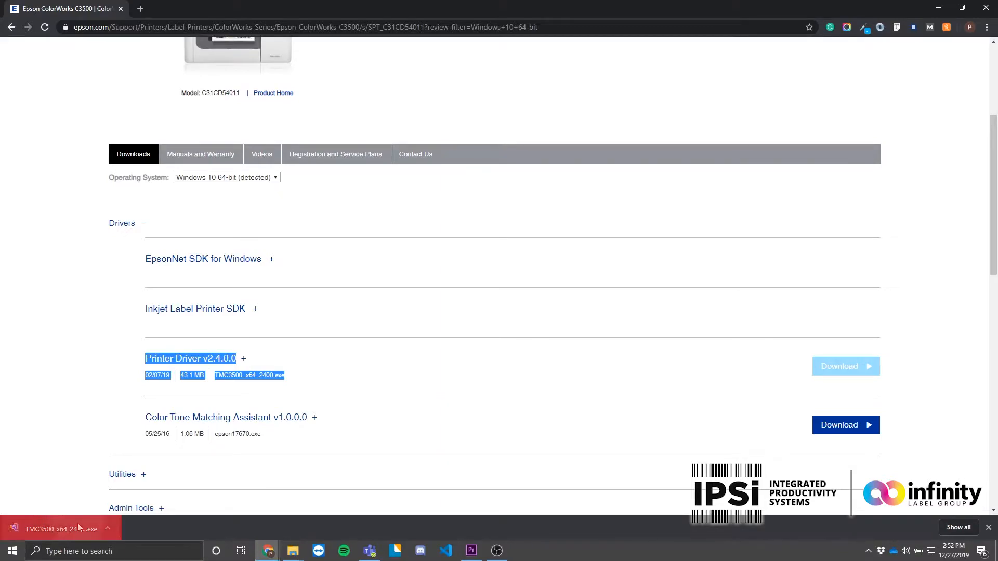
- Run TMC3500_x64_2400.exe and unzip it to launch setup for TM-C3500 Ver2
{"action": "left_click", "coordinate": [60, 529]}
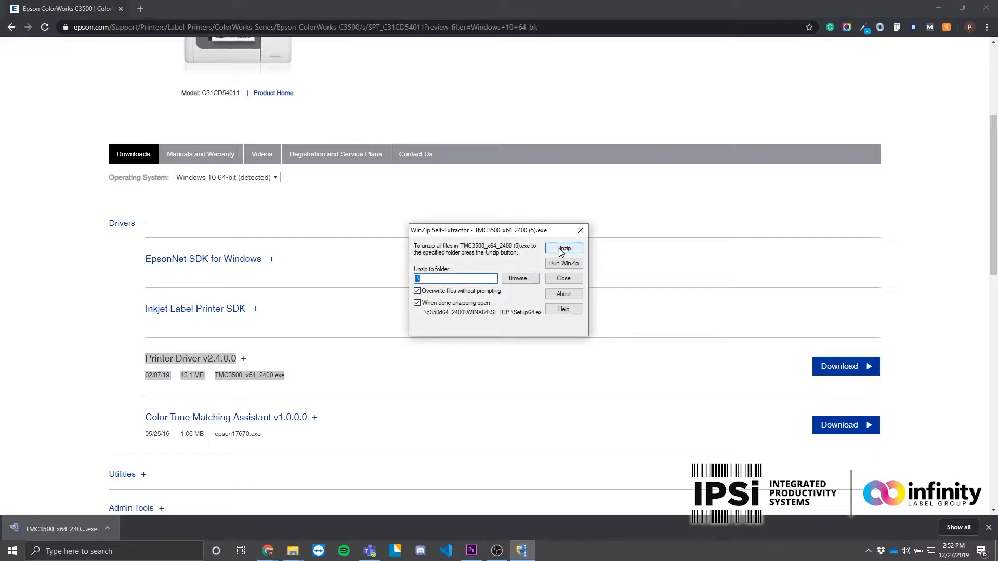
{"action": "left_click", "coordinate": [563, 249]}
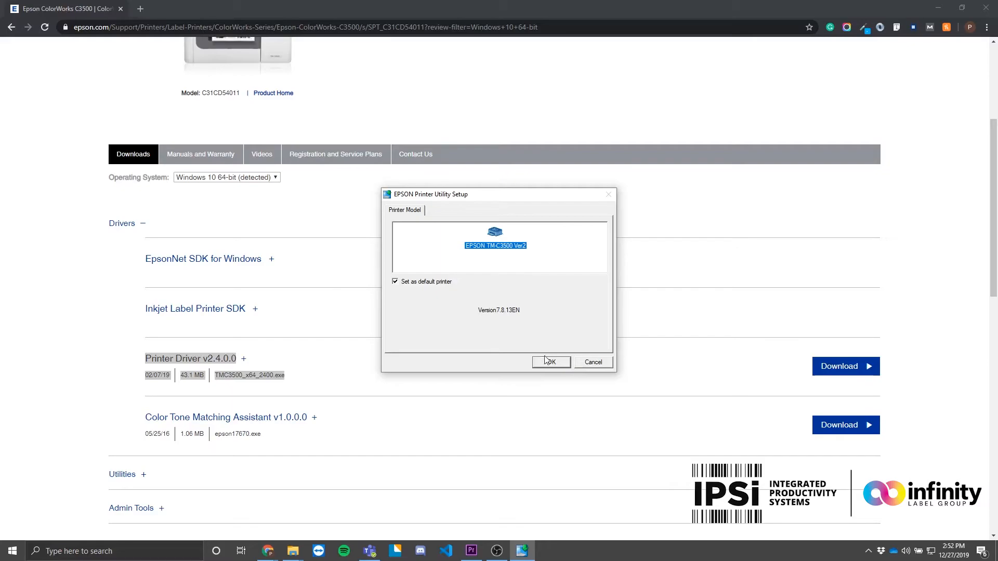
- Confirm the TM-C3500 Ver2 model and accept the license agreement
{"action": "left_click", "coordinate": [551, 362]}
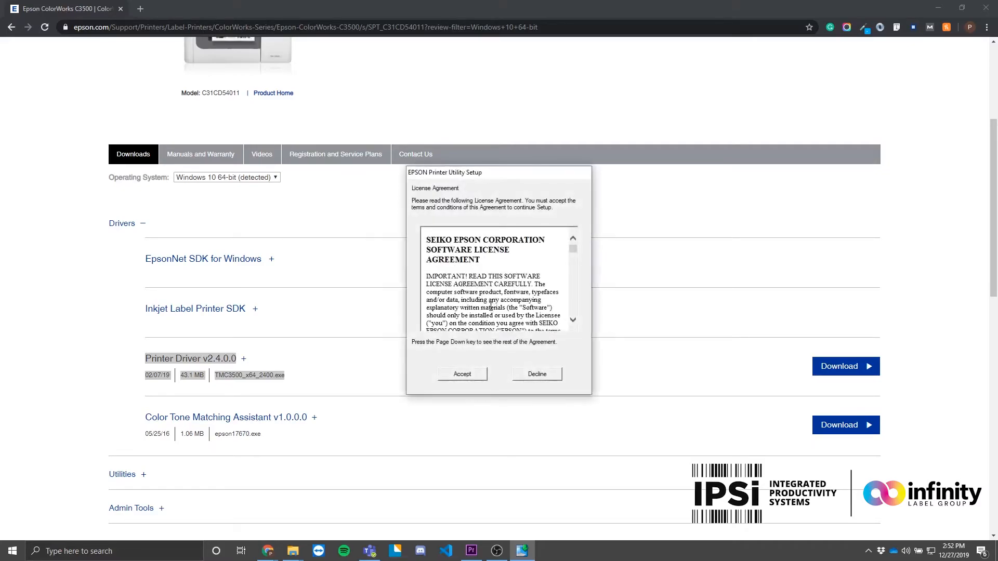
{"action": "left_click", "coordinate": [462, 374]}
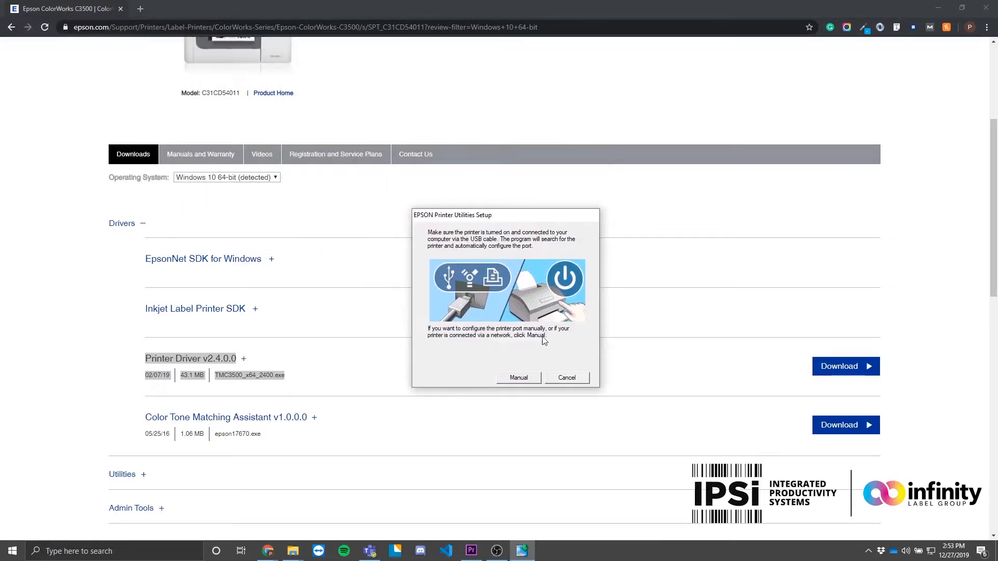
- Choose manual port setup and install on the 192.168.1.23 Standard TCP/IP port
{"action": "left_click", "coordinate": [518, 377]}
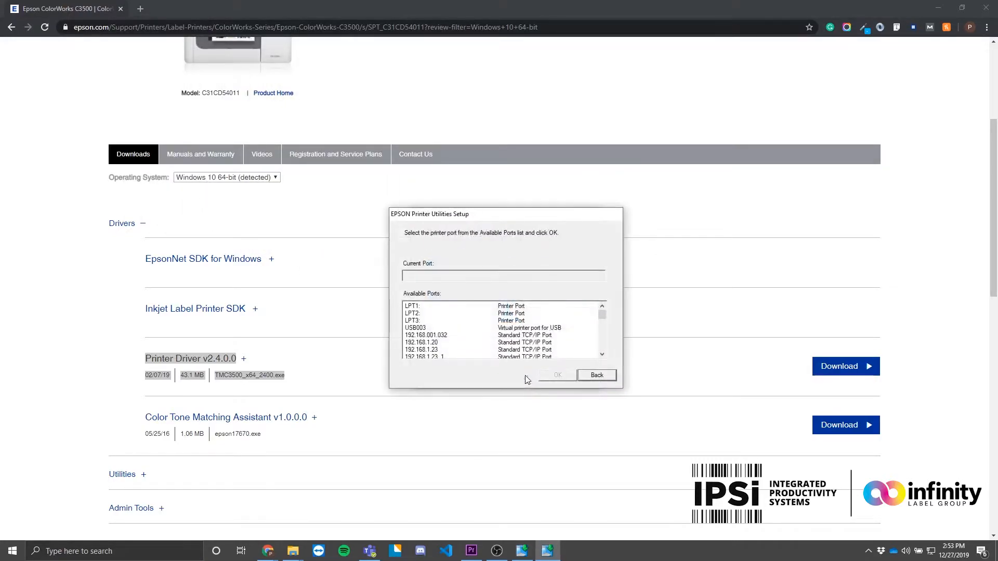
{"action": "mouse_move", "coordinate": [455, 340]}
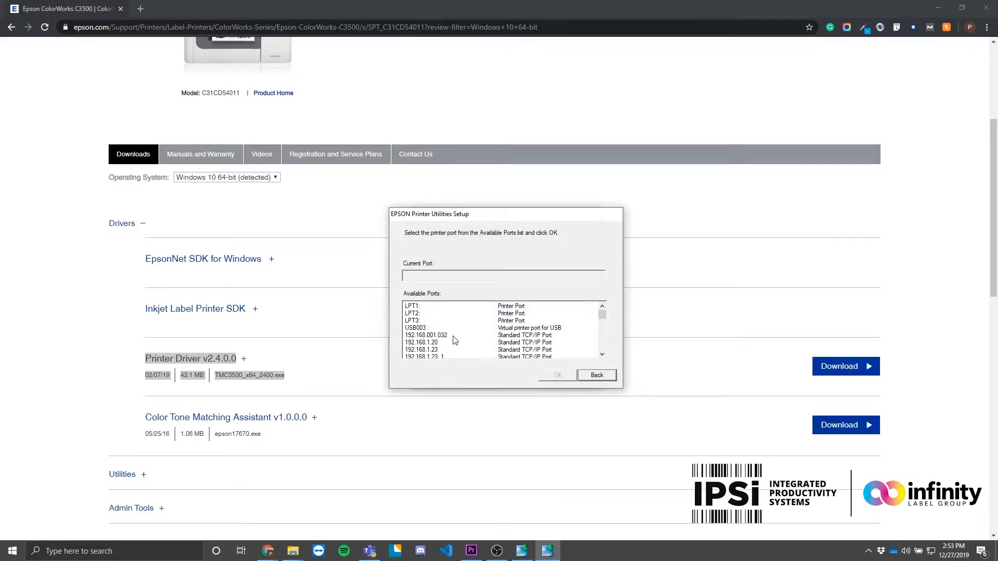
{"action": "mouse_move", "coordinate": [448, 352]}
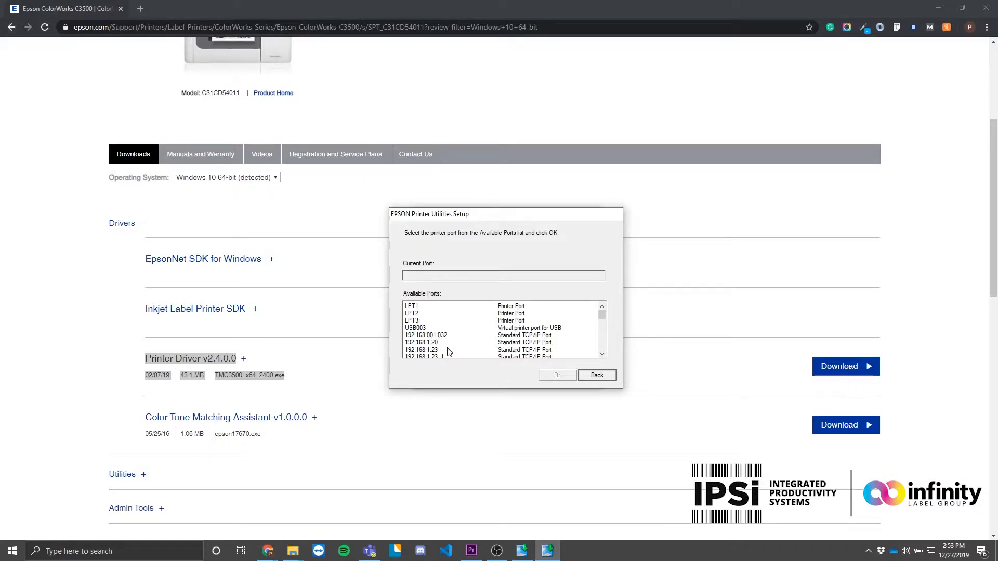
{"action": "mouse_move", "coordinate": [438, 354]}
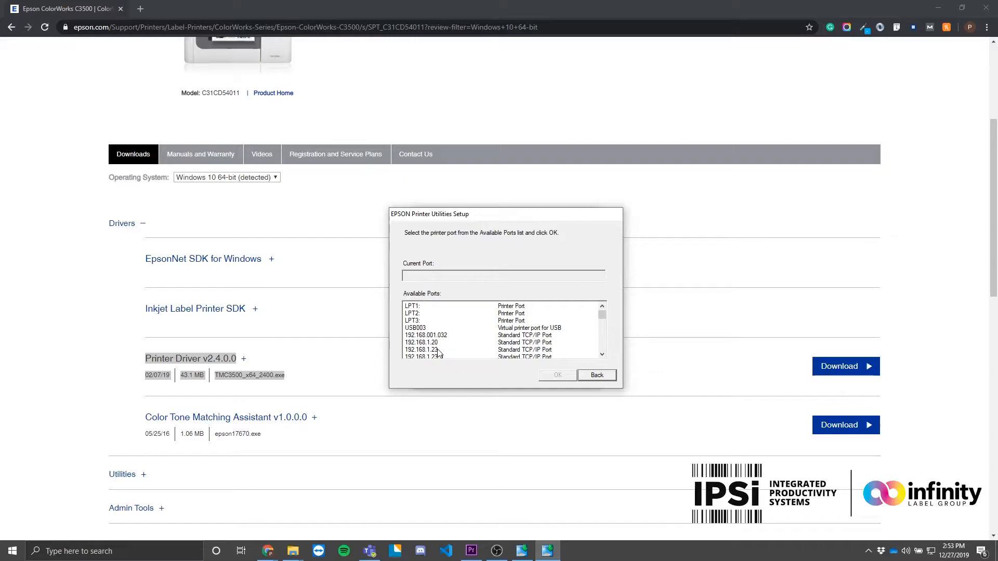
{"action": "left_click", "coordinate": [423, 349]}
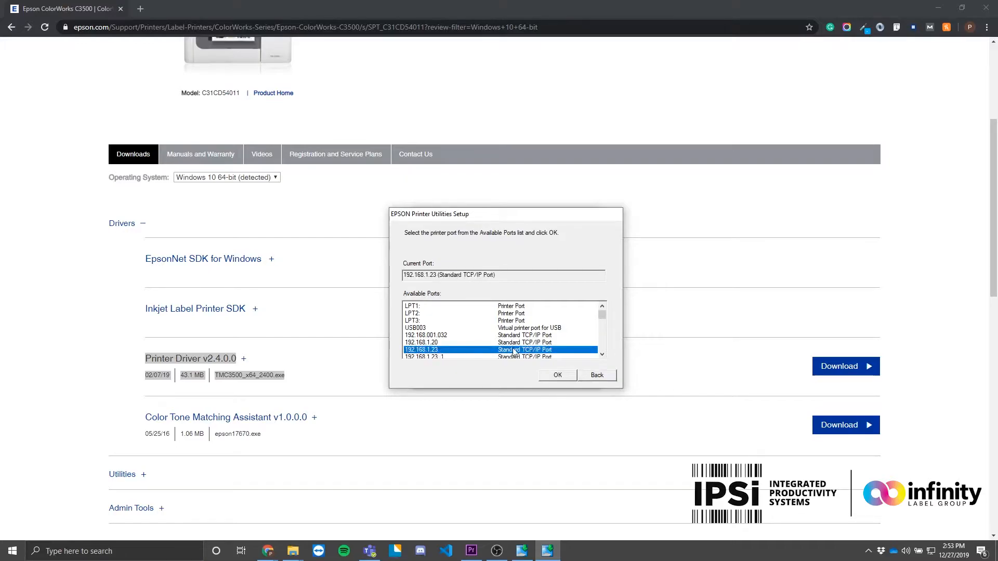
{"action": "left_click", "coordinate": [556, 375]}
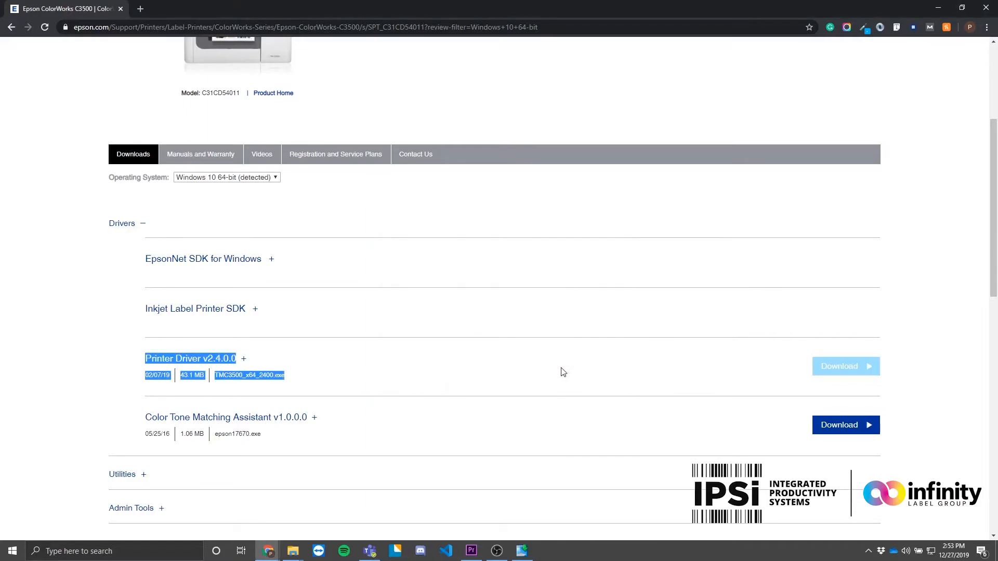
{"action": "mouse_move", "coordinate": [551, 366]}
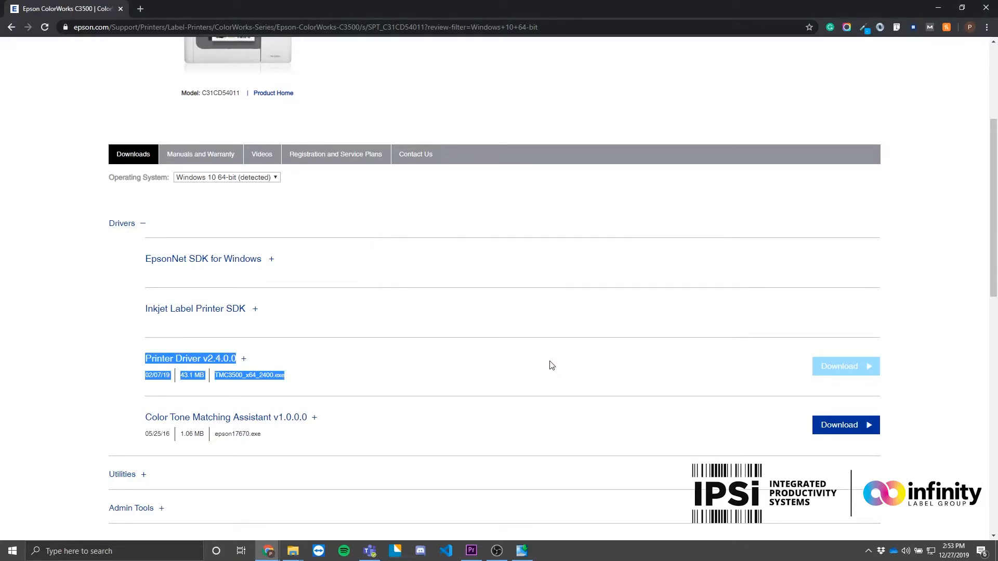
{"action": "mouse_move", "coordinate": [201, 154]}
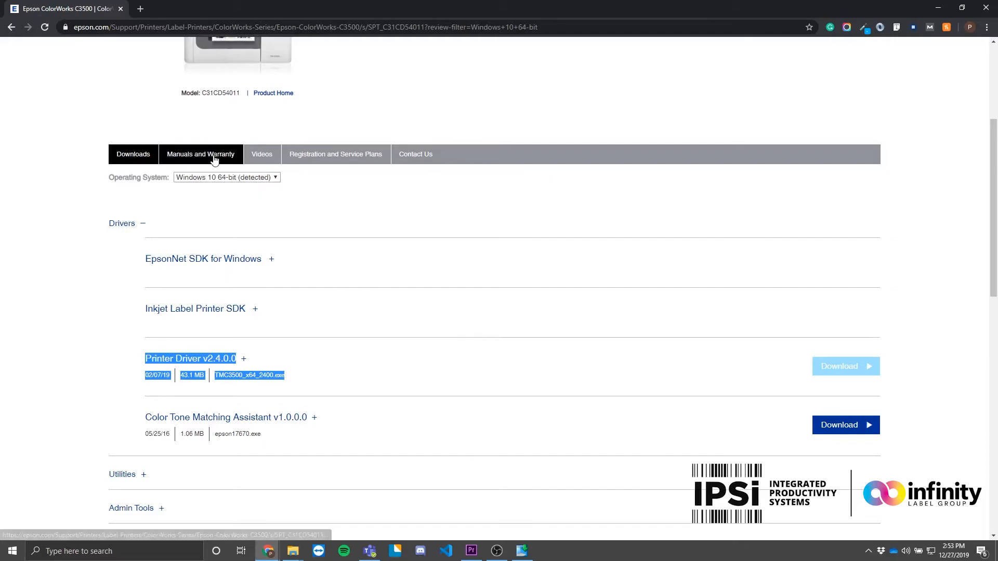
- Show the C3500 Manuals and Warranty listing and dismiss the installation success message
{"action": "left_click", "coordinate": [200, 154]}
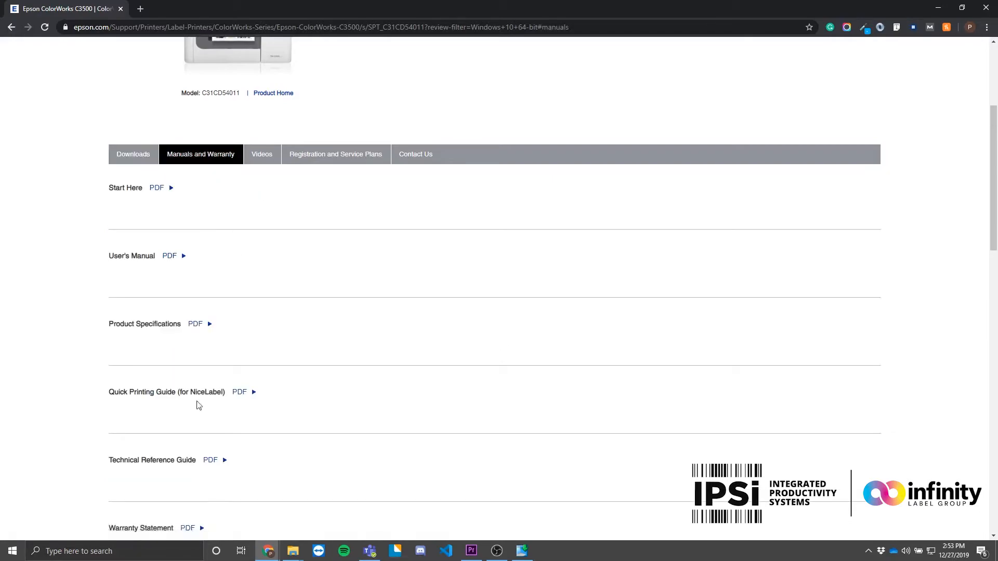
{"action": "double_click", "coordinate": [151, 460]}
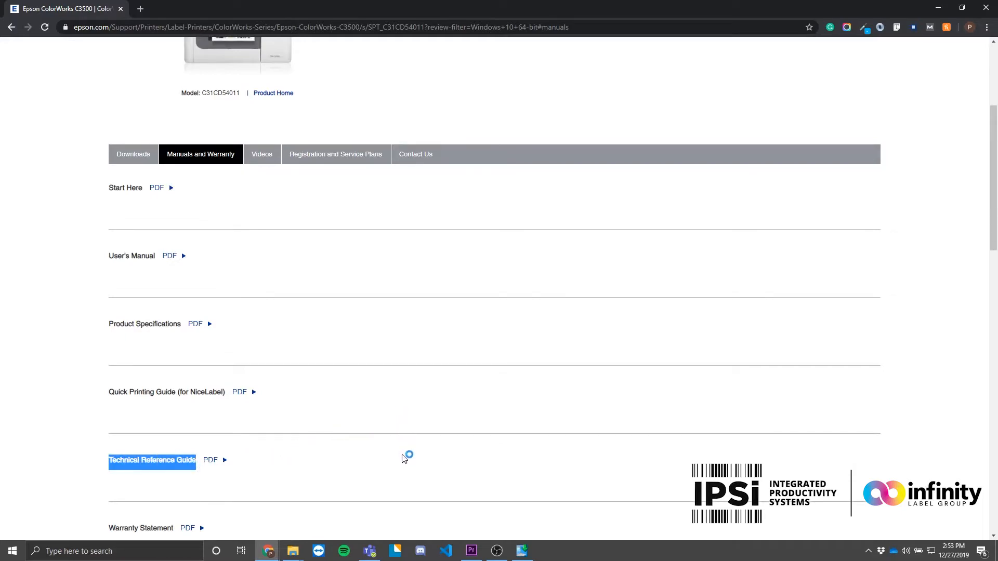
{"action": "mouse_move", "coordinate": [365, 468]}
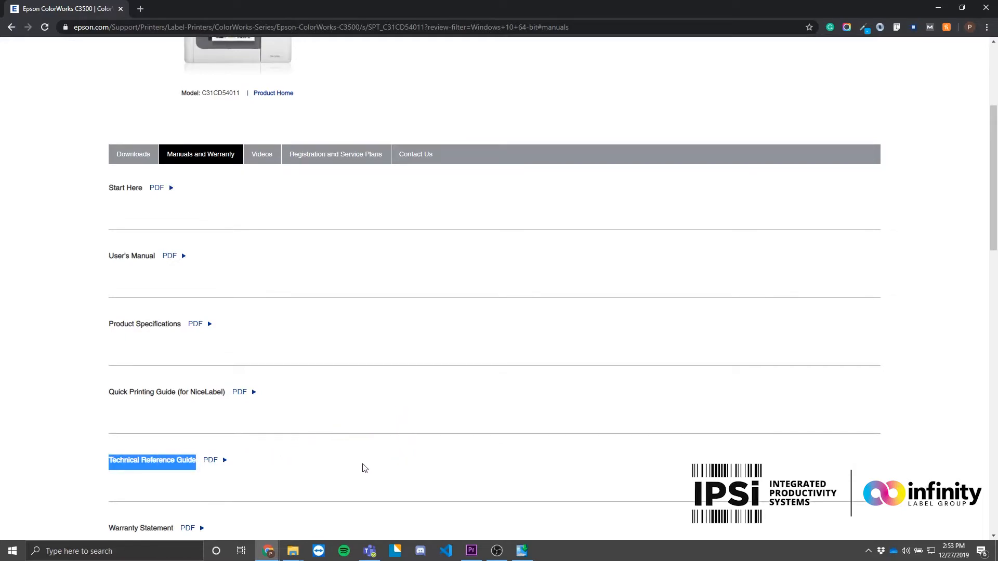
{"action": "mouse_move", "coordinate": [385, 468]}
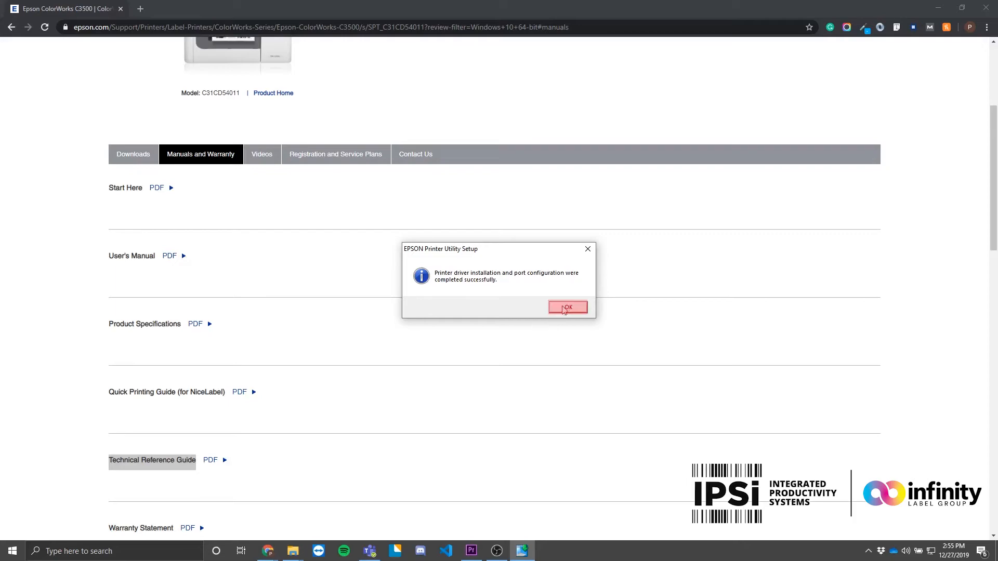
{"action": "left_click", "coordinate": [567, 307]}
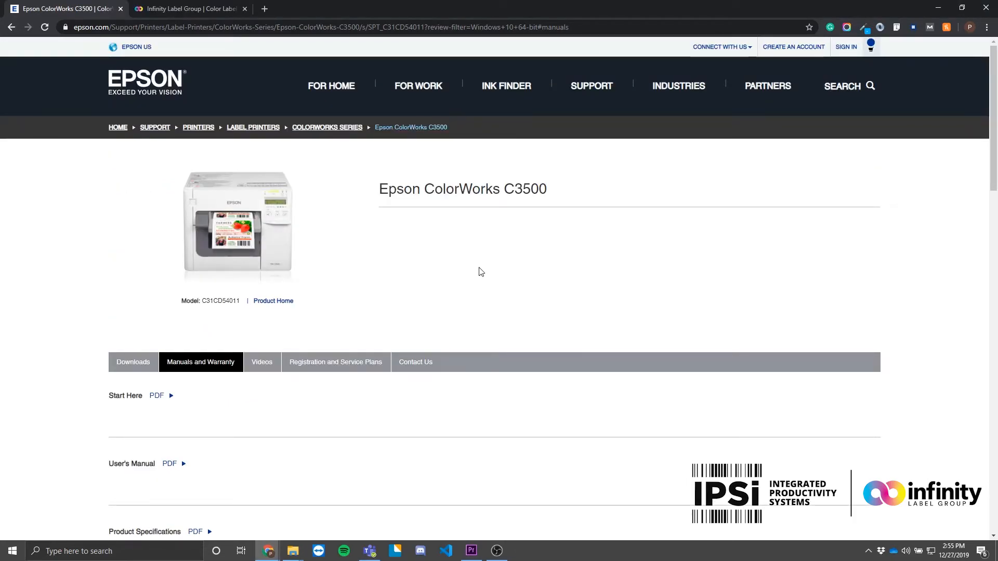
- Switch to the Infinity Label Group homepage tab
{"action": "left_click", "coordinate": [187, 8]}
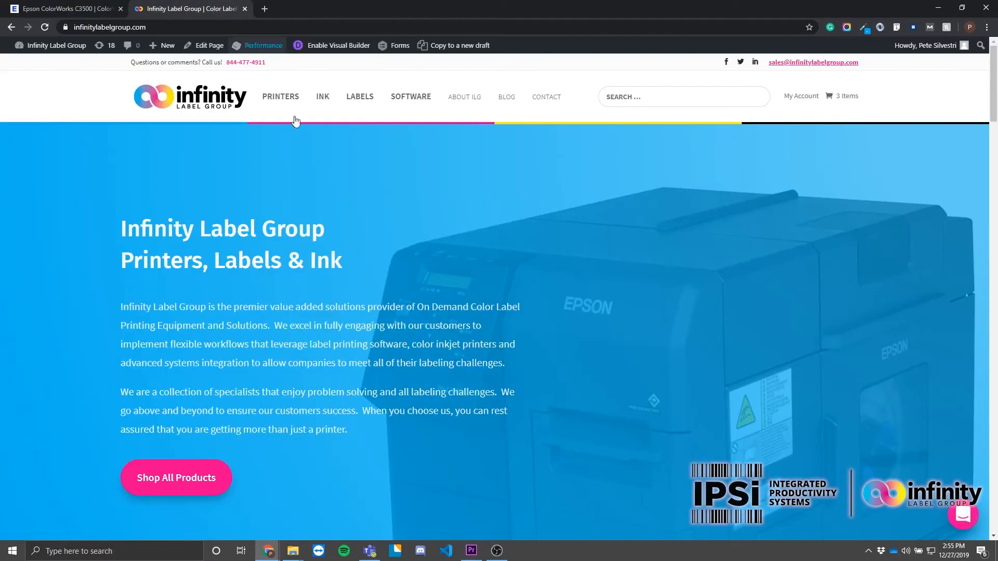
{"action": "mouse_move", "coordinate": [201, 130]}
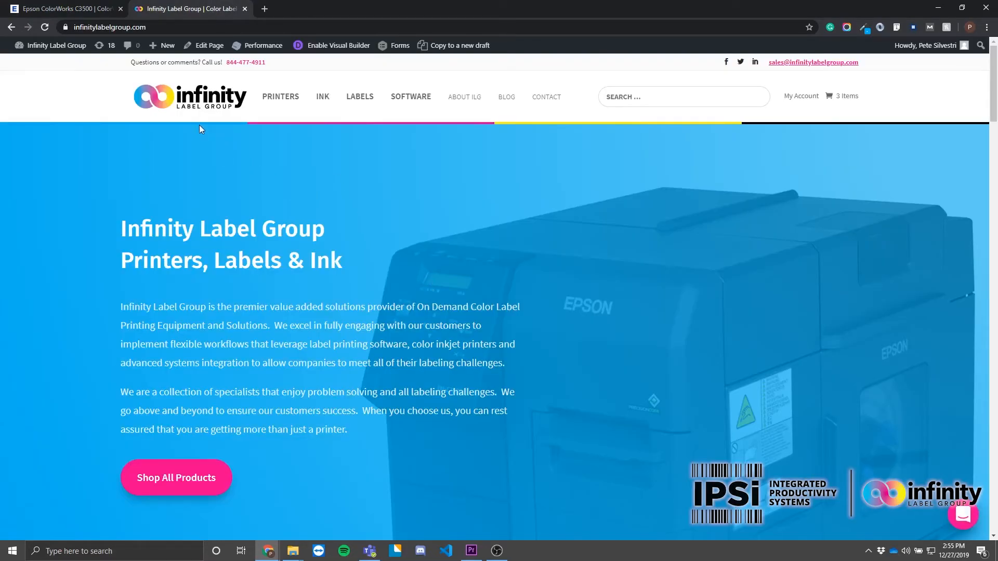
{"action": "mouse_move", "coordinate": [318, 170]}
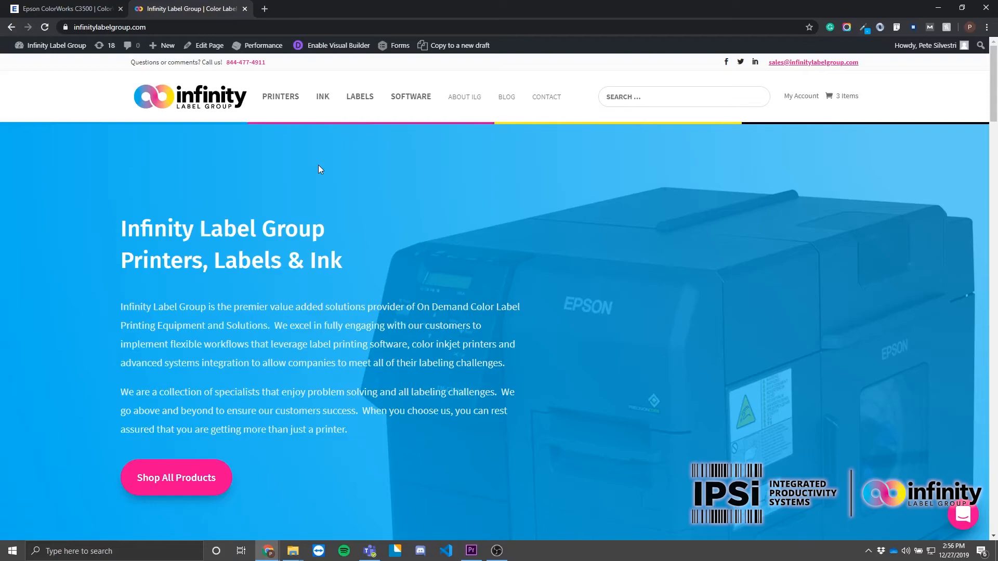